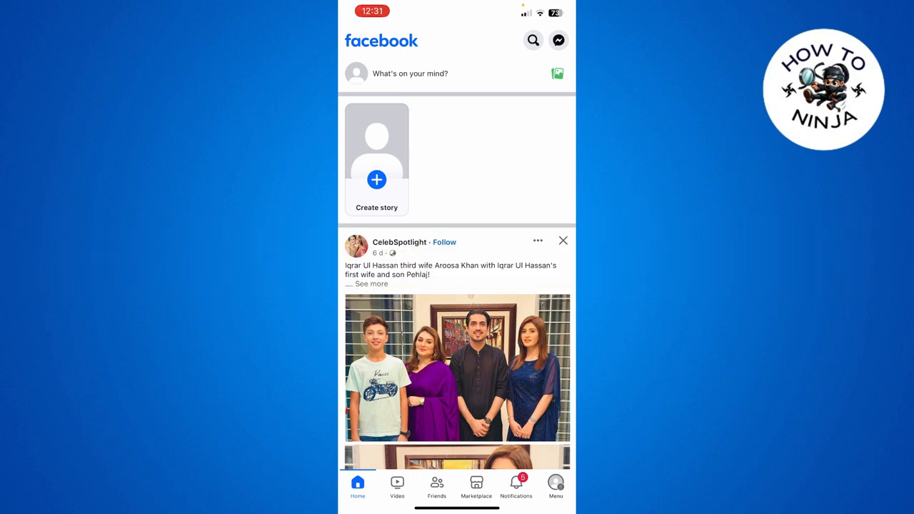
Go from the feed through Menu to the Anime group's page
scroll("down", 3)
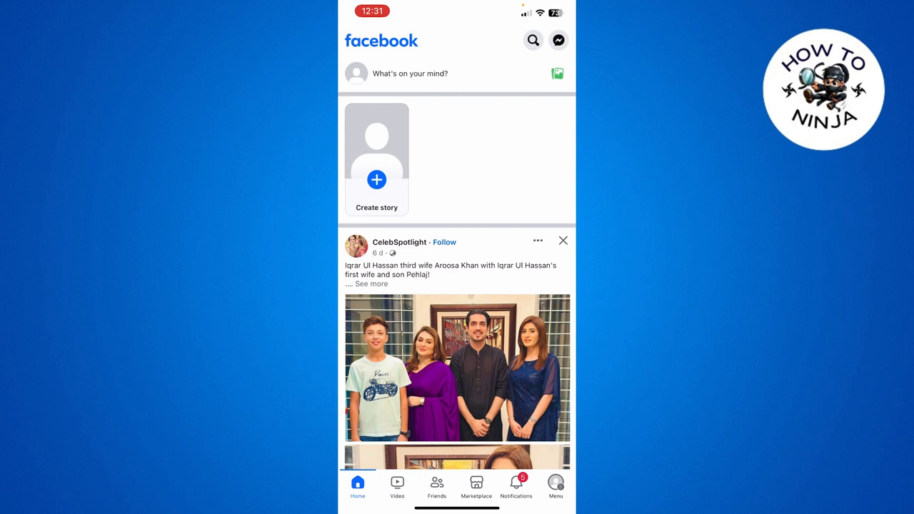
scroll("down", 3)
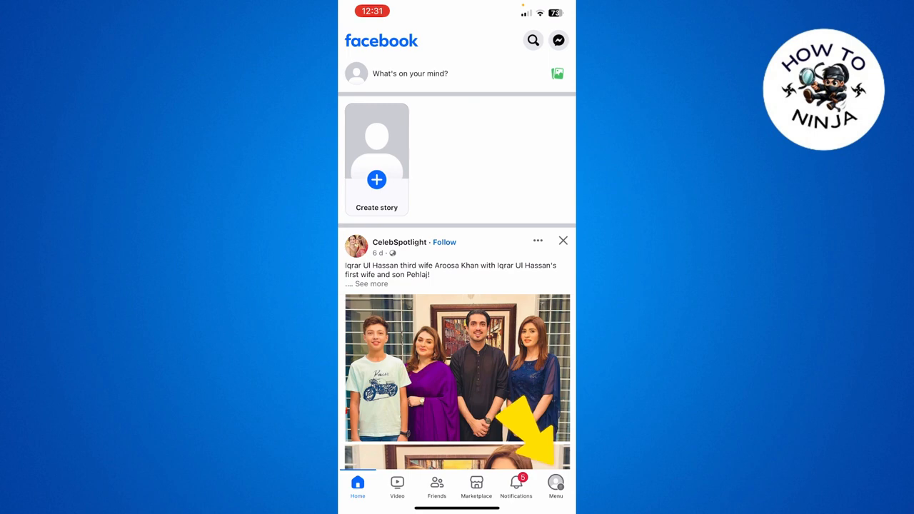
left_click(556, 485)
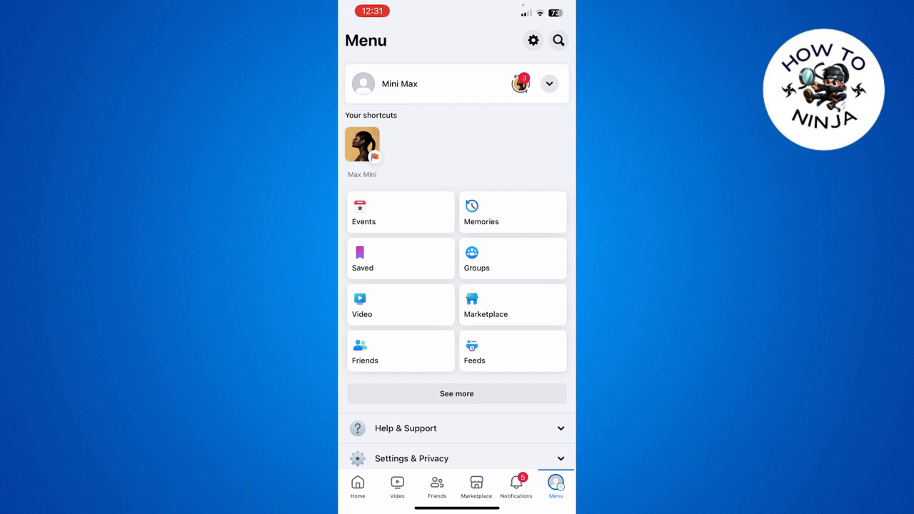
left_click(477, 258)
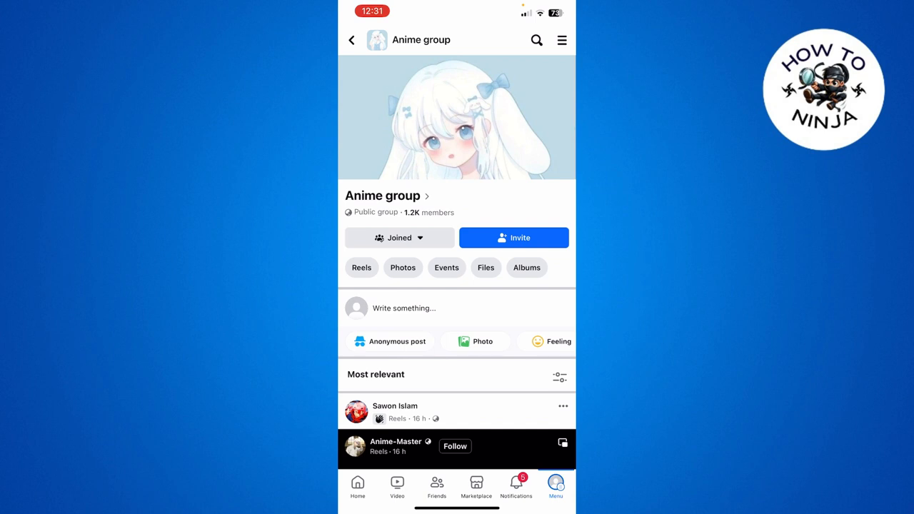
Start a new post draft in the Anime group with the text 'Post'
left_click(406, 308)
type("Post.")
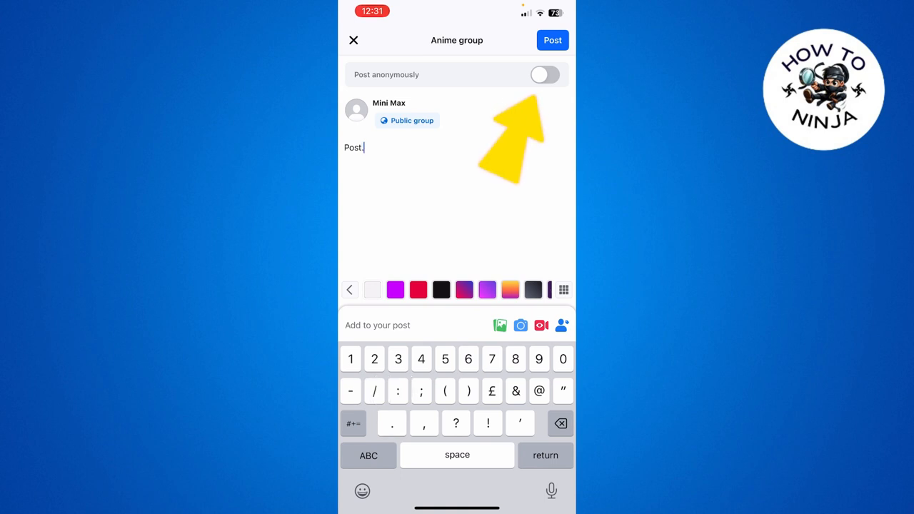
Turn on Post anonymously, dismiss the explanation, and trim the text to 'Pos'
left_click(544, 74)
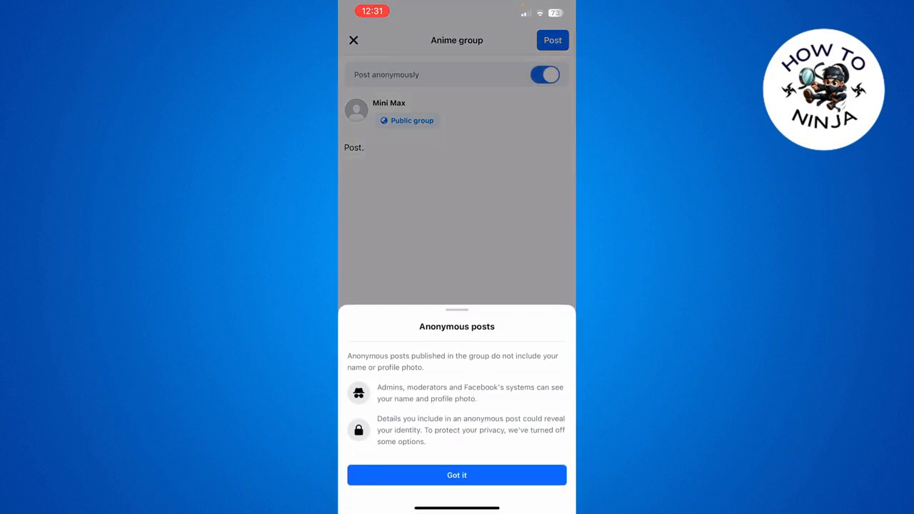
left_click(457, 474)
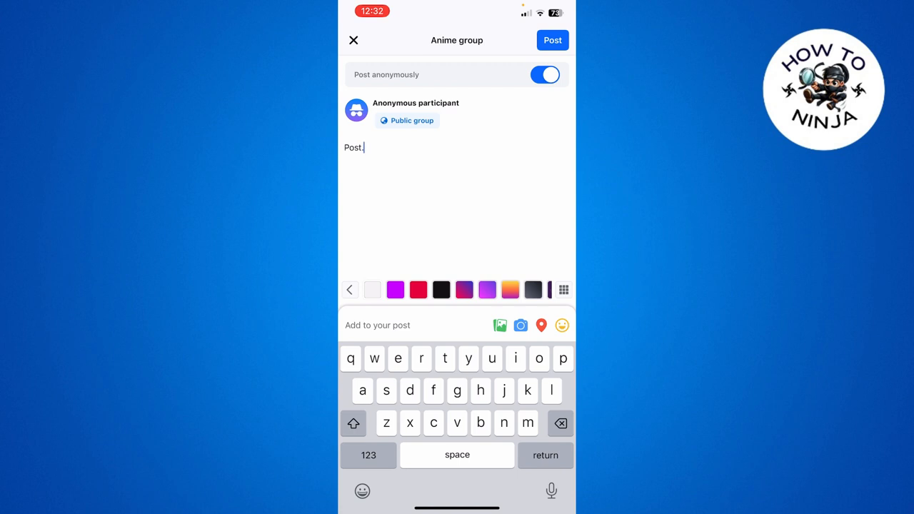
key("backspace")
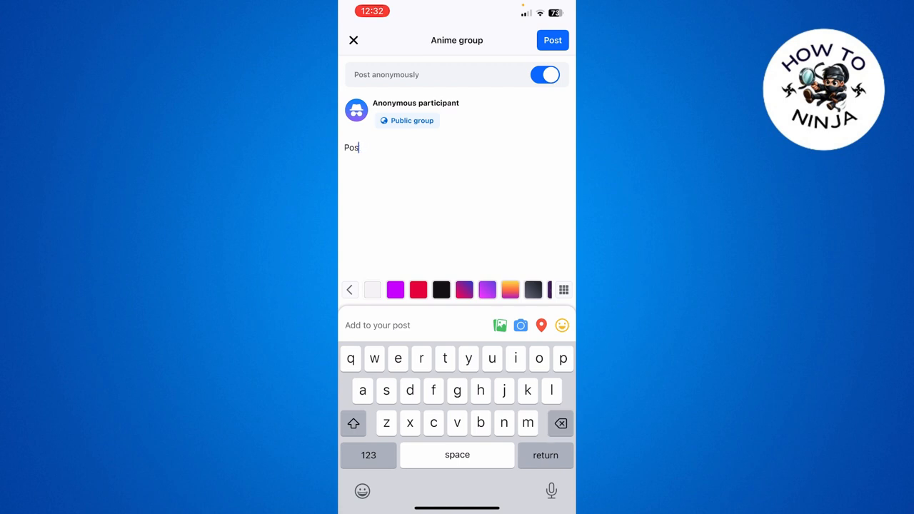